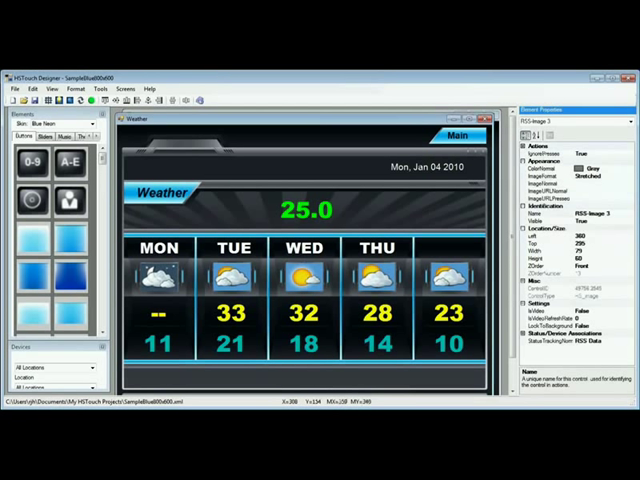
Select the 25.0 current temperature label on the Weather screen
{"action": "left_click", "coordinate": [378, 278]}
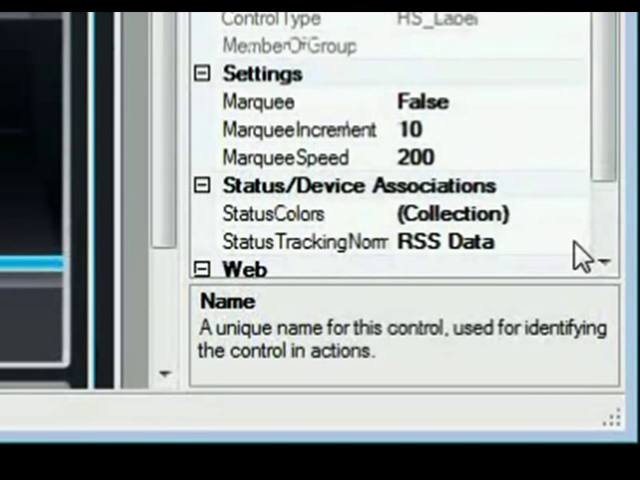
Open StatusTrackingNormal's element associations, keeping RSS Data as the normal association type
{"action": "left_click", "coordinate": [300, 240]}
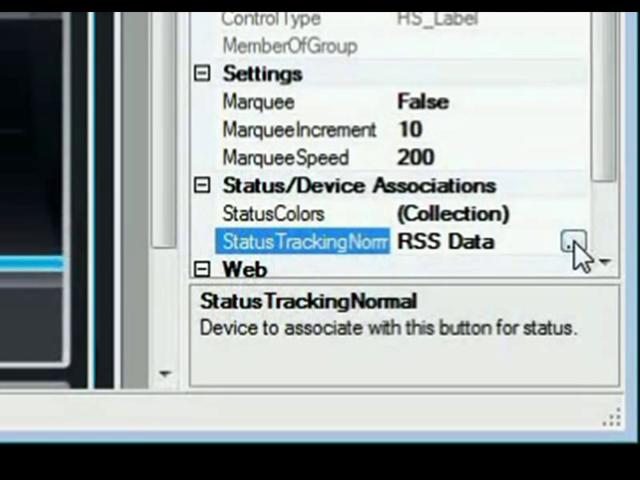
{"action": "left_click", "coordinate": [570, 242]}
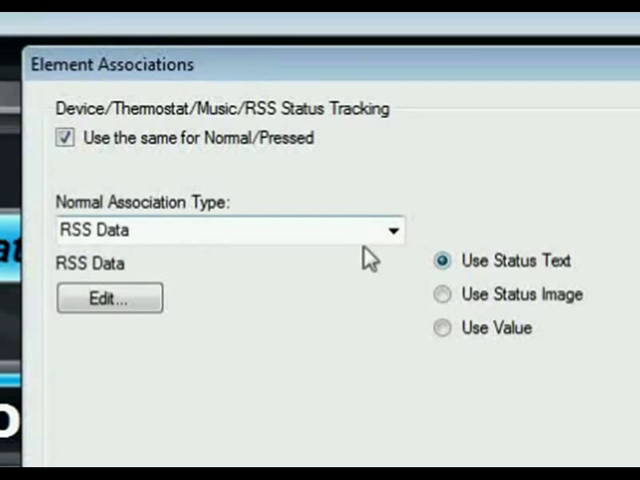
{"action": "left_click", "coordinate": [388, 230]}
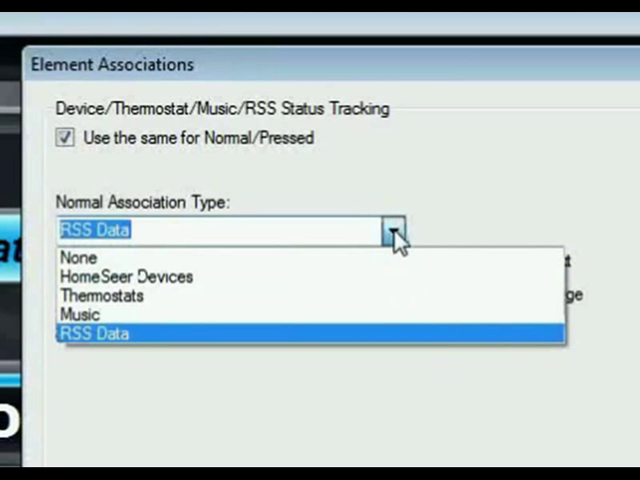
{"action": "left_click", "coordinate": [92, 332]}
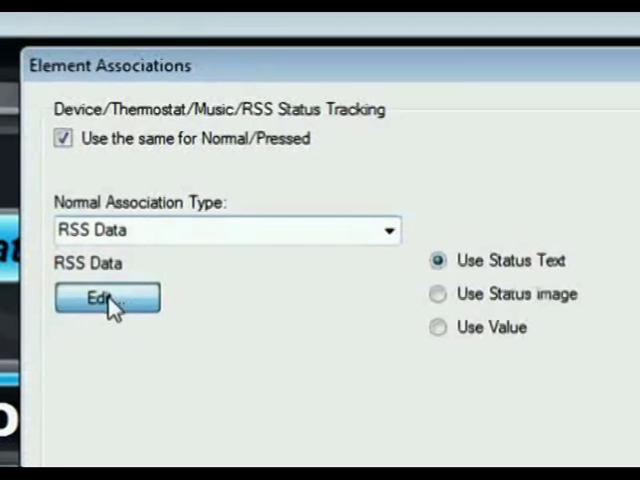
In the RSS Data Browser, choose the Current Weather common feed with zipcode 03110
{"action": "left_click", "coordinate": [106, 298]}
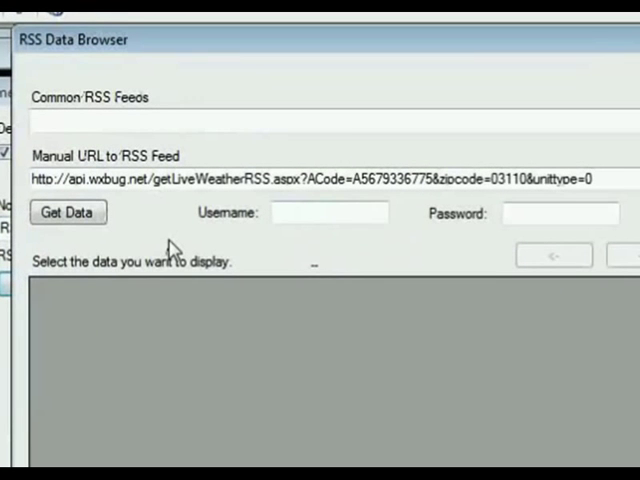
{"action": "mouse_move", "coordinate": [176, 212]}
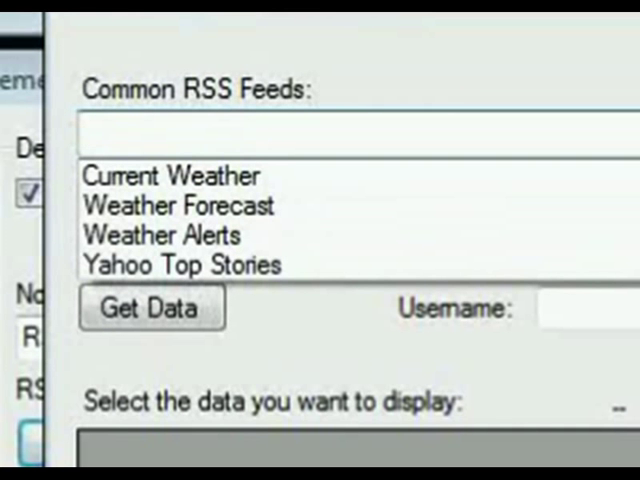
{"action": "left_click", "coordinate": [176, 176]}
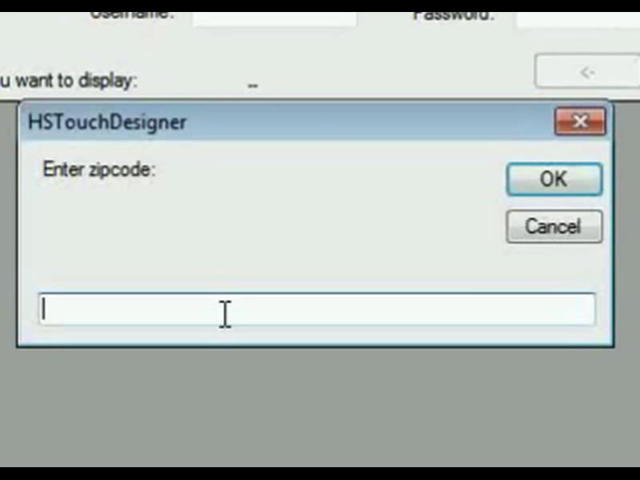
{"action": "type", "text": "0"}
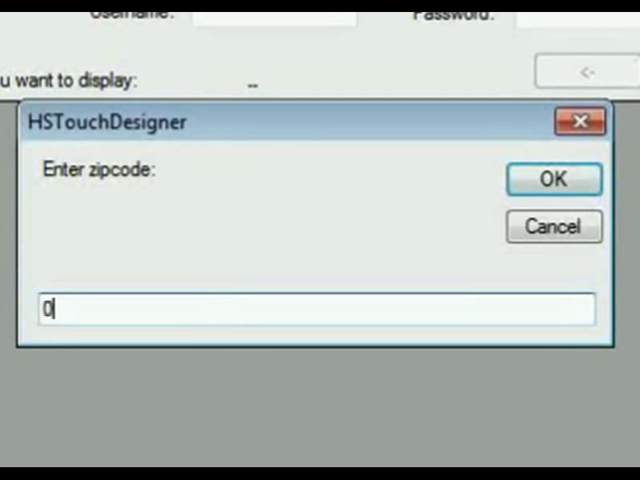
{"action": "type", "text": "3110"}
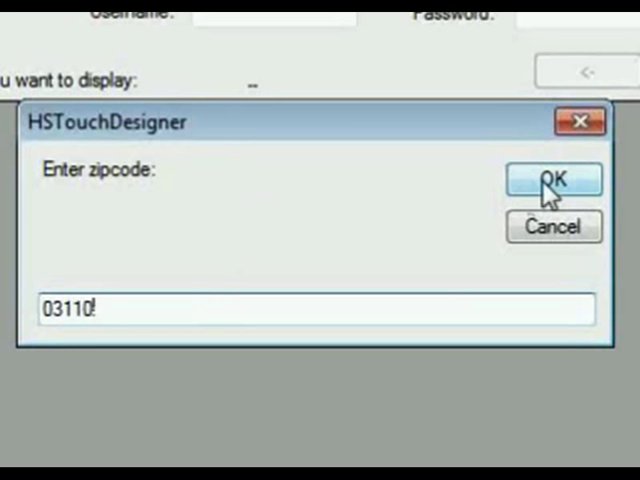
{"action": "left_click", "coordinate": [552, 180]}
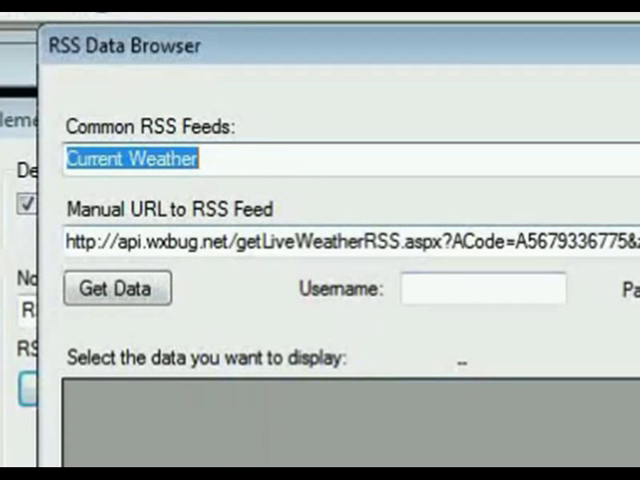
Fetch the feed with Get Data and select its version 2.0 row
{"action": "left_click", "coordinate": [116, 288]}
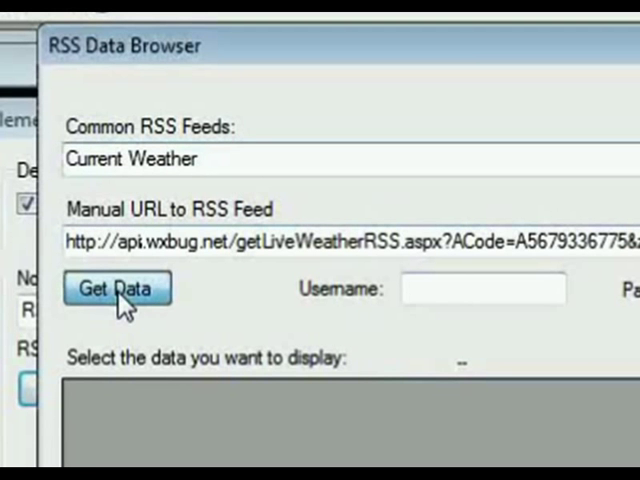
{"action": "left_click", "coordinate": [112, 288]}
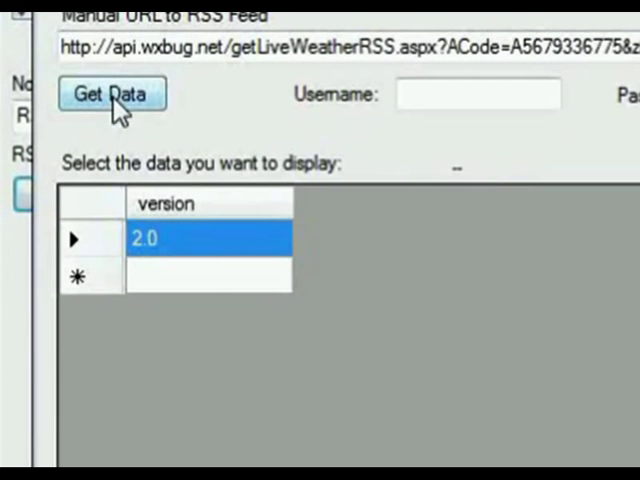
{"action": "mouse_move", "coordinate": [260, 126]}
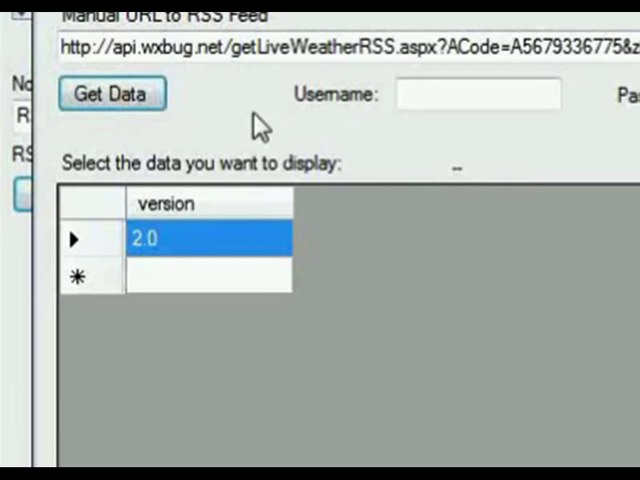
{"action": "mouse_move", "coordinate": [296, 180]}
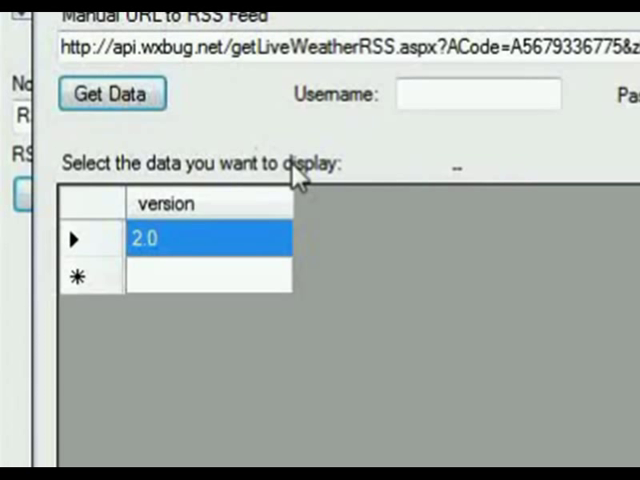
{"action": "mouse_move", "coordinate": [232, 292]}
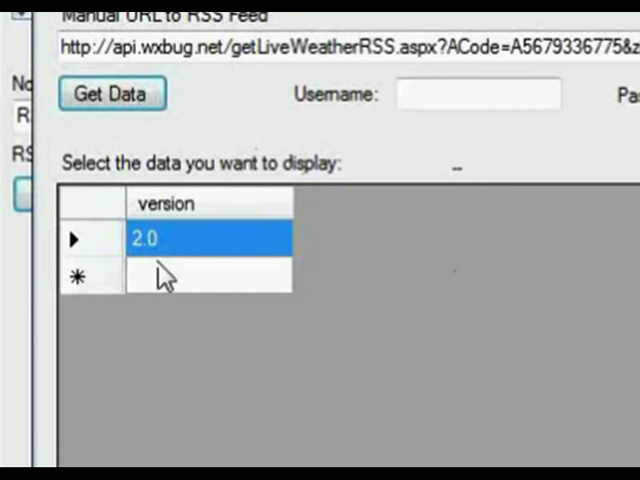
{"action": "left_click", "coordinate": [536, 152]}
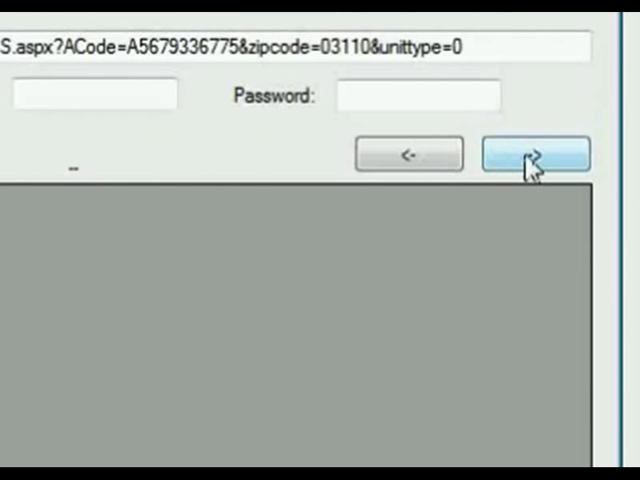
Advance through weather, minute, time-zone and aux-temp-rate to the current-condition table showing Mostly Cloudy
{"action": "left_click", "coordinate": [536, 152]}
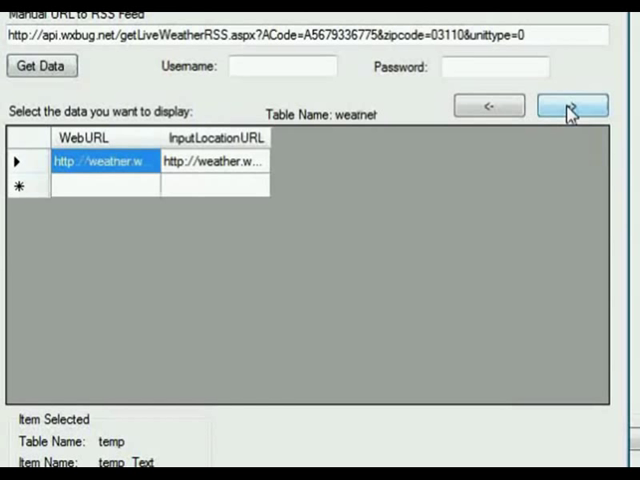
{"action": "left_click", "coordinate": [570, 104]}
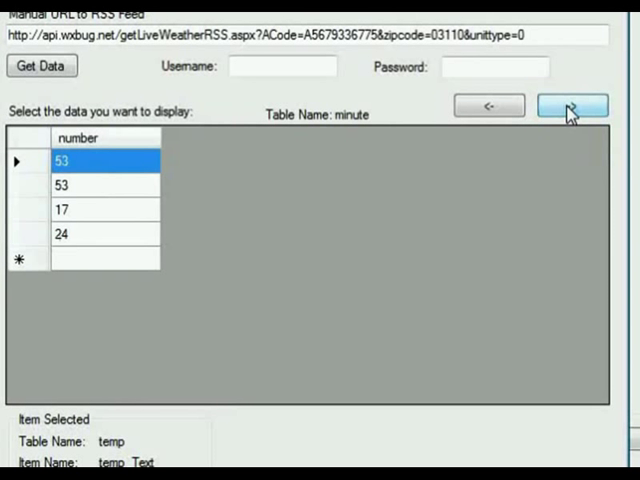
{"action": "left_click", "coordinate": [572, 104]}
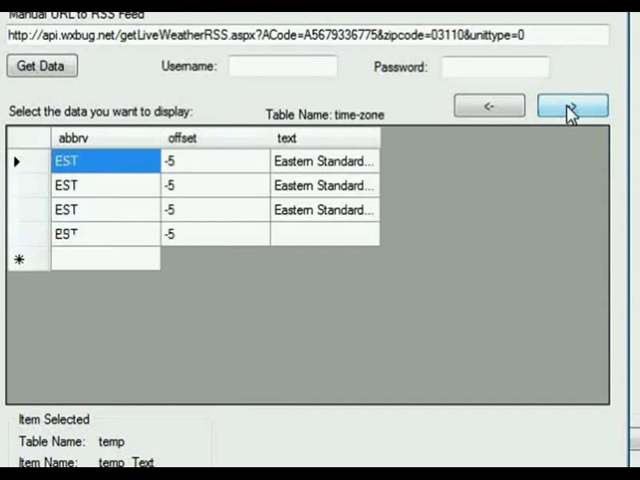
{"action": "left_click", "coordinate": [572, 104]}
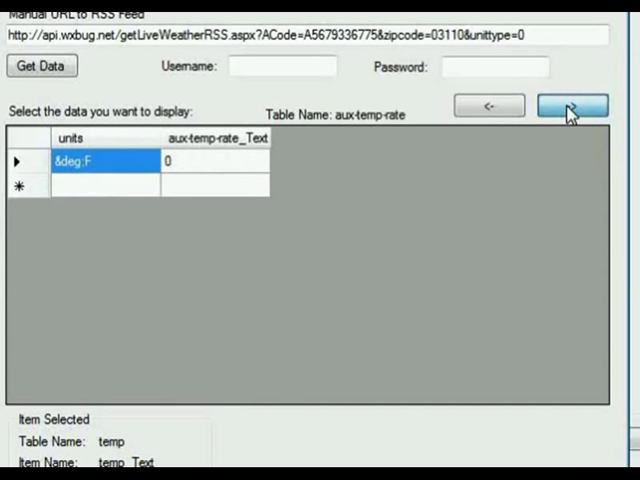
{"action": "left_click", "coordinate": [572, 104]}
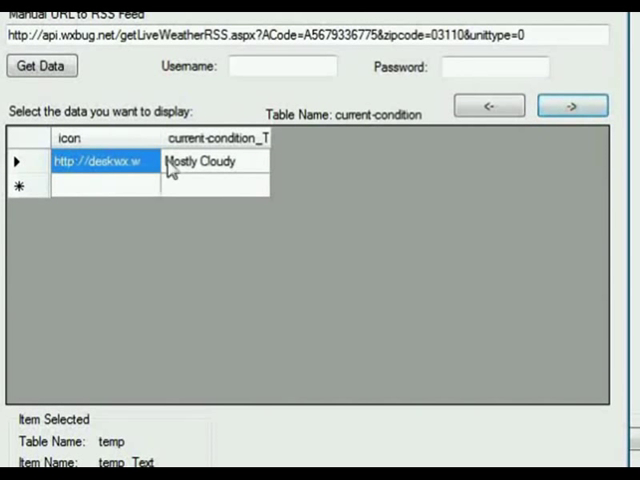
{"action": "mouse_move", "coordinate": [440, 136]}
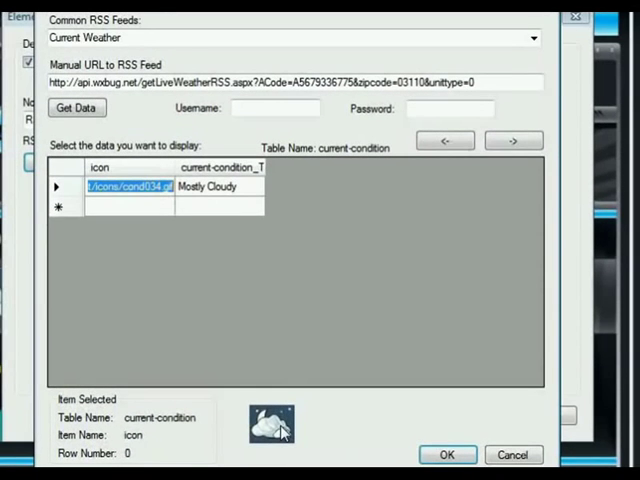
{"action": "mouse_move", "coordinate": [192, 260]}
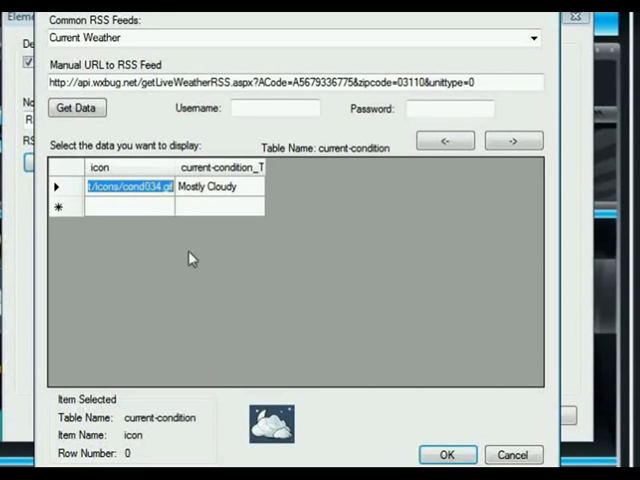
{"action": "mouse_move", "coordinate": [204, 238]}
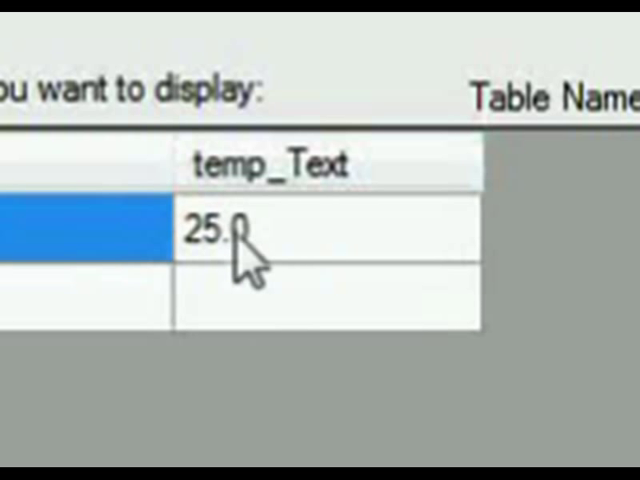
Select the temp_Text cell (25.0) so the item is table temp, item temp_Text, row 0
{"action": "left_click", "coordinate": [240, 240]}
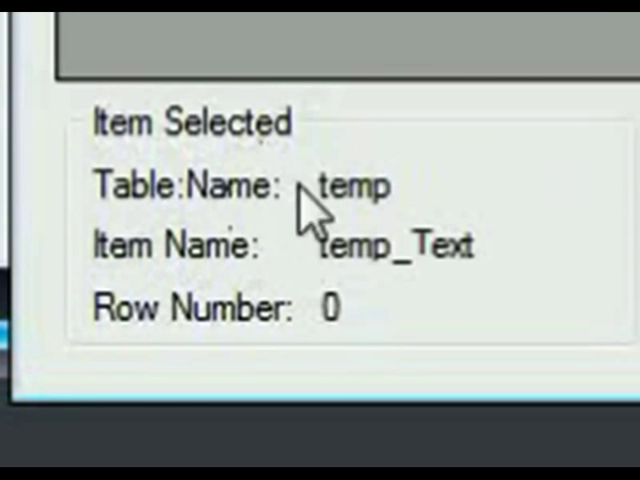
{"action": "mouse_move", "coordinate": [398, 340]}
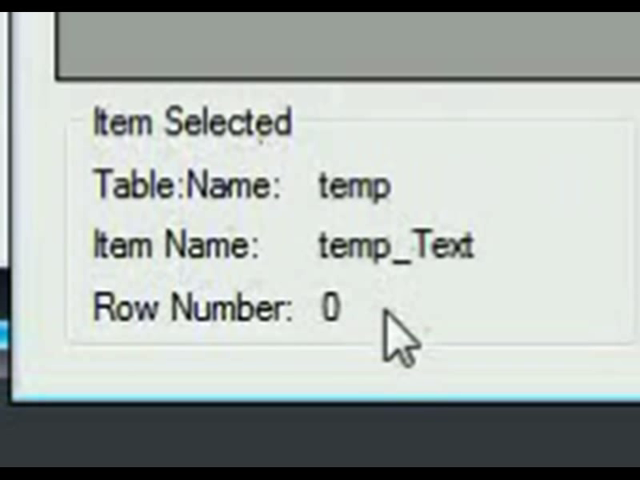